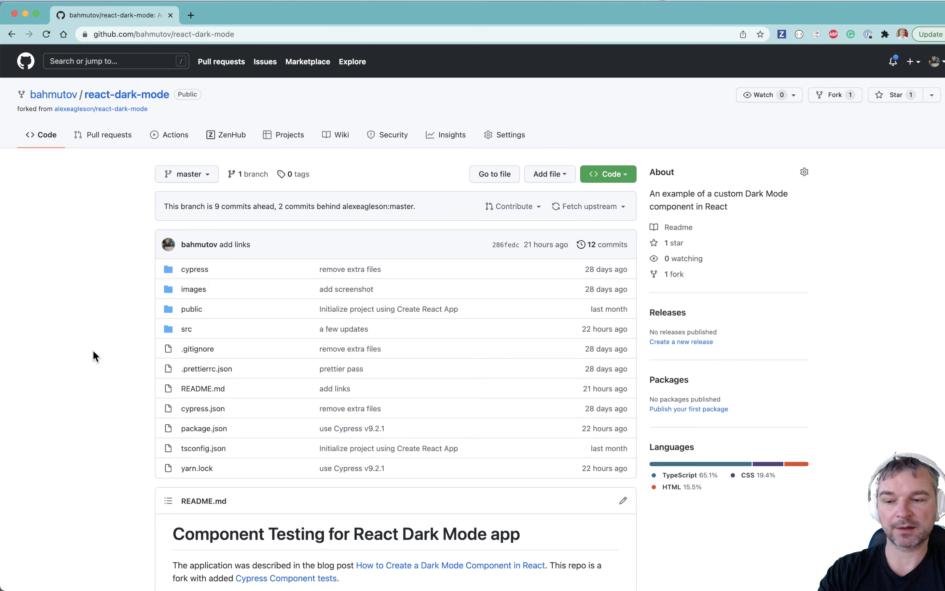
Make a .github folder with a workflows folder inside it using md and move into it.
scroll("down", 3)
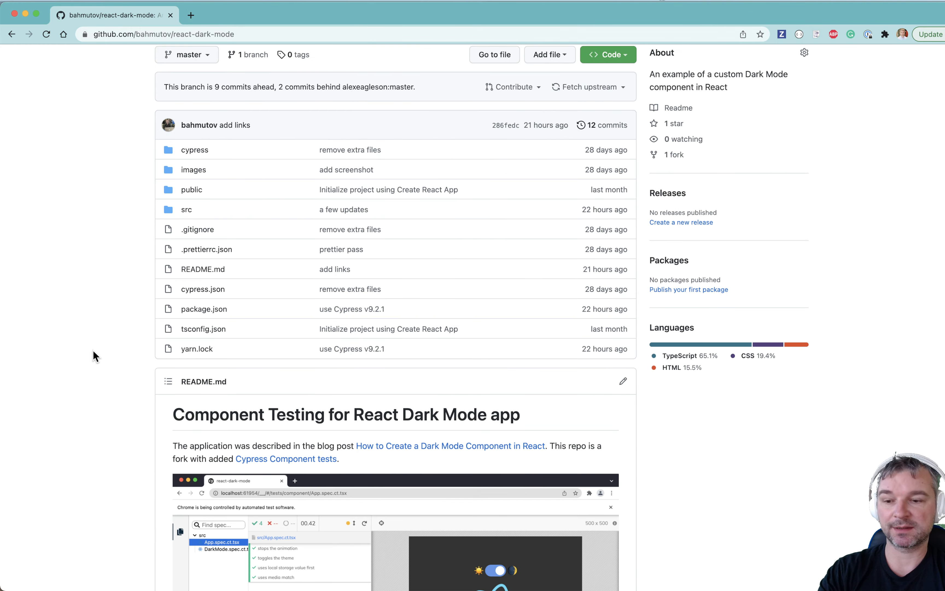
scroll("up", 3)
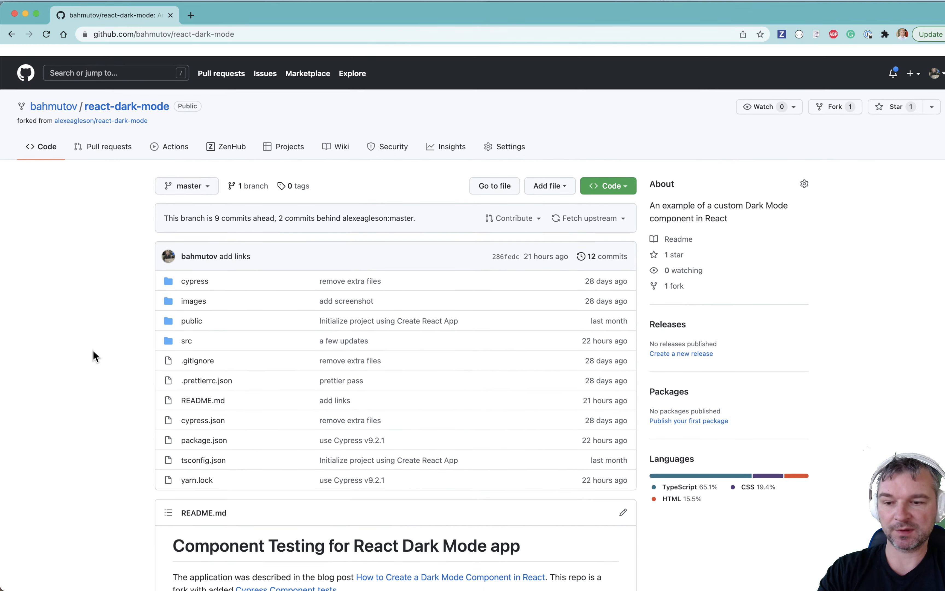
scroll("down", 3)
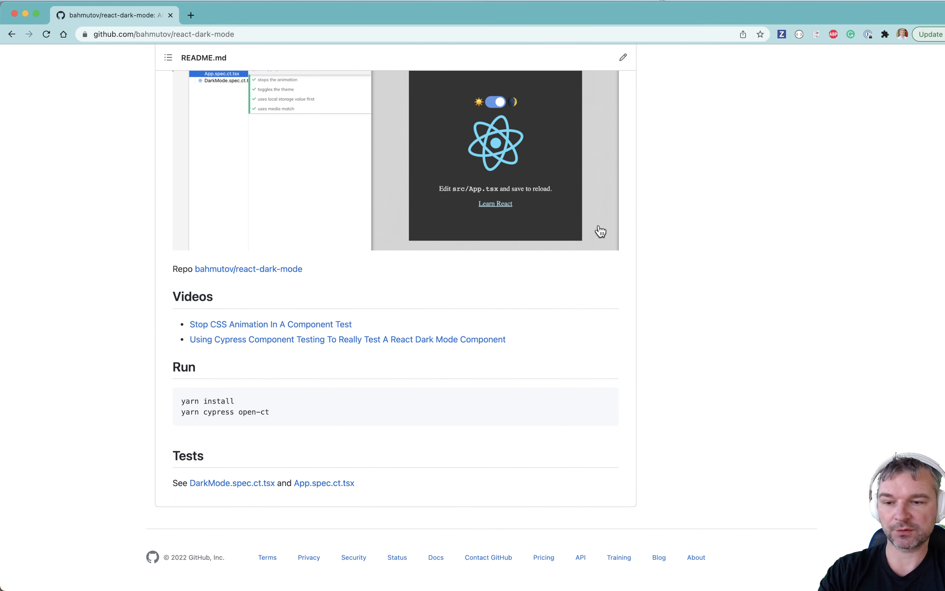
mouse_move(504, 381)
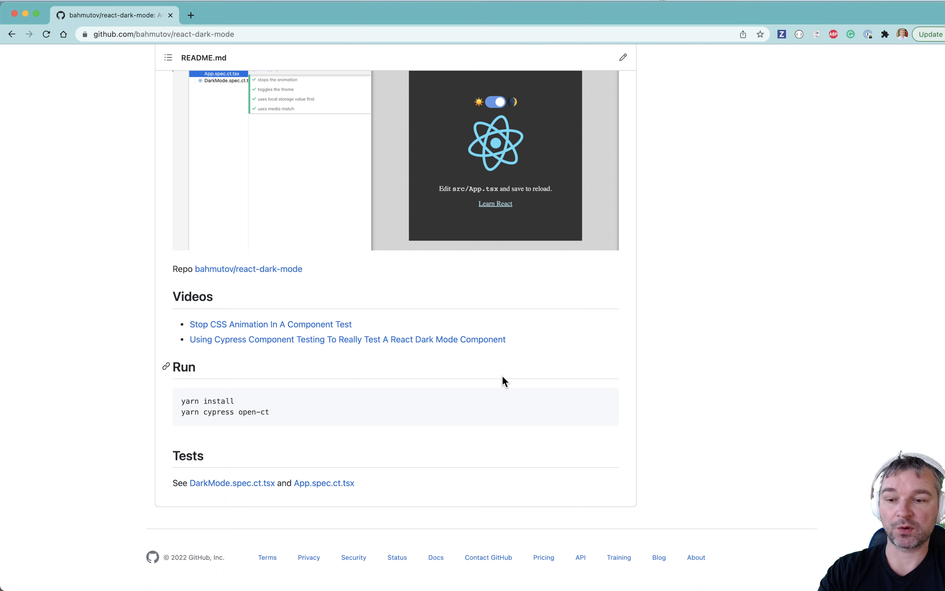
scroll("up", 3)
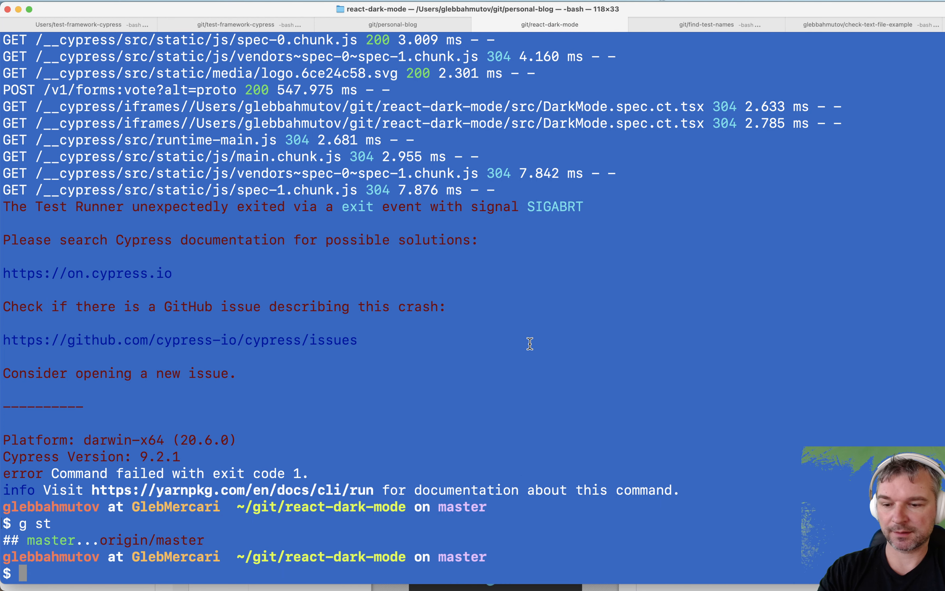
type("md /")
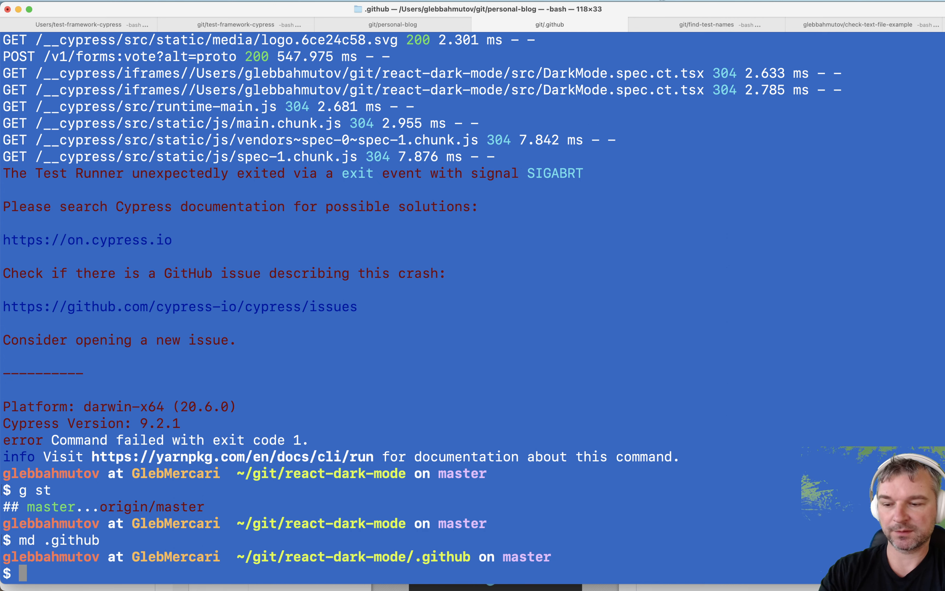
type("md work")
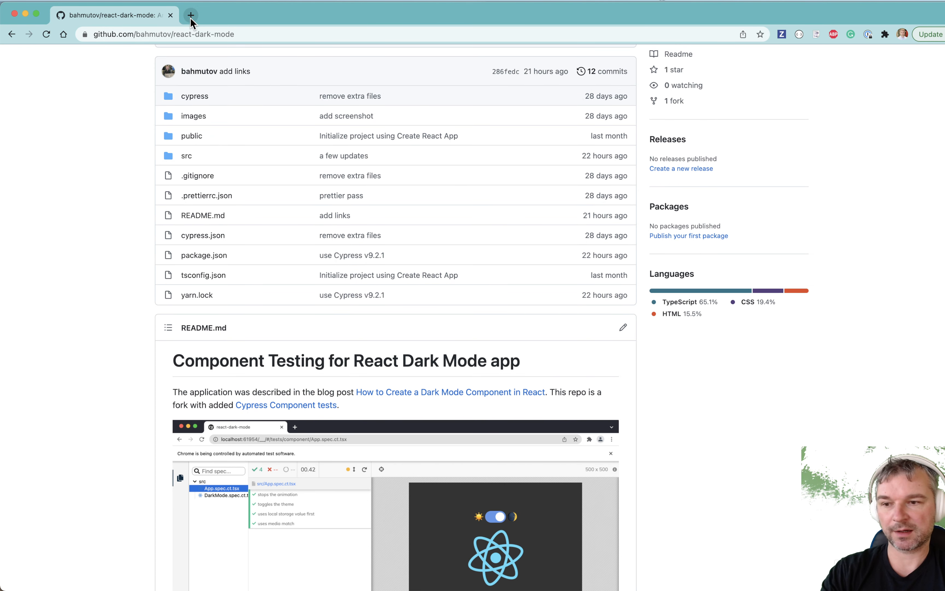
Load github.com/cypress-io/github-action in a new tab and go to its Basic example workflow.
left_click(191, 15)
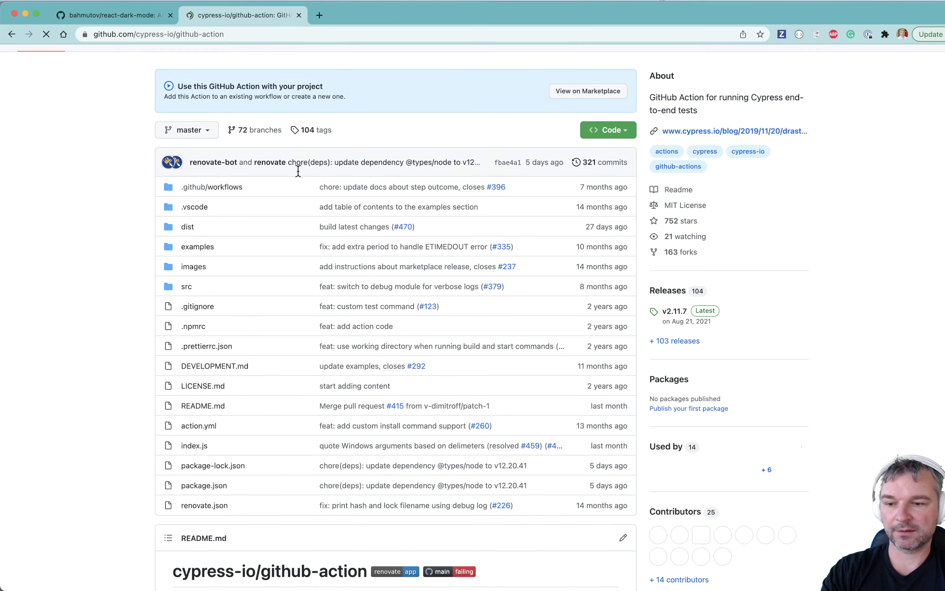
scroll("down", 3)
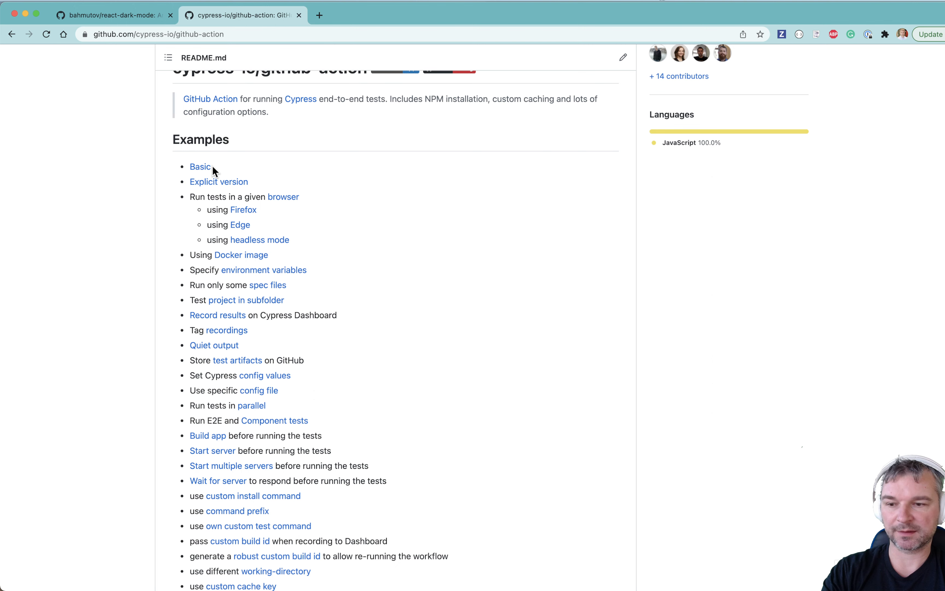
left_click(200, 167)
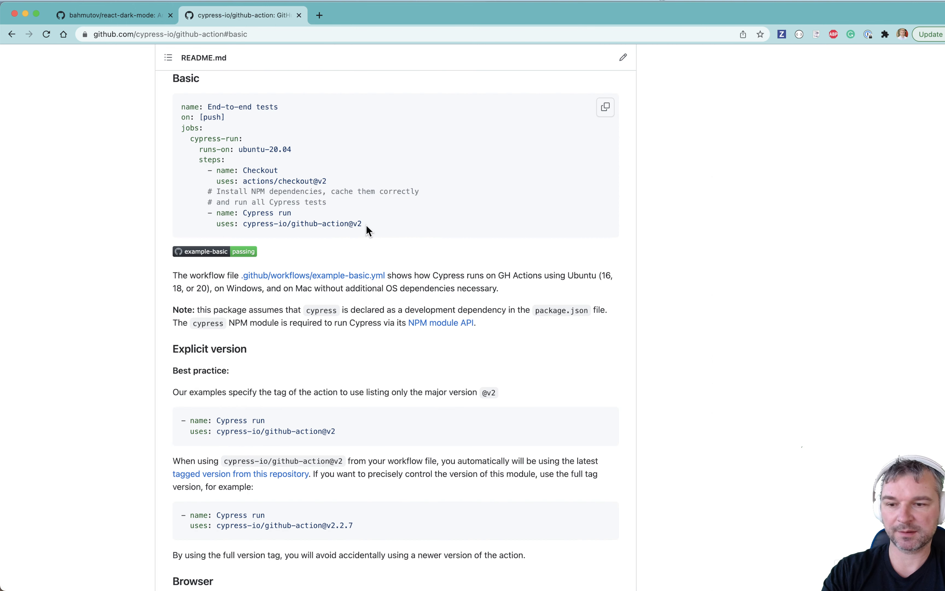
mouse_move(605, 113)
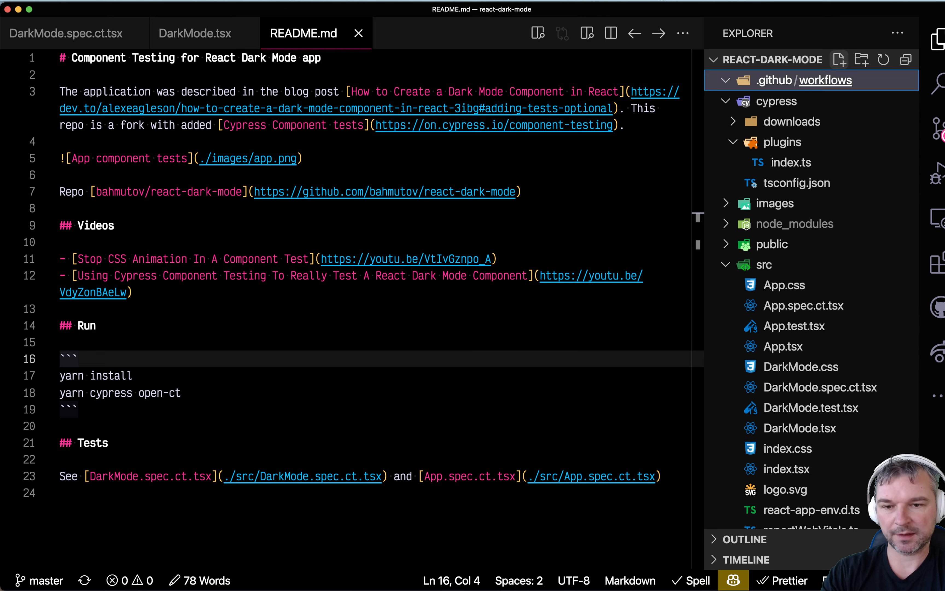
Create ci.yml in .github/workflows holding the Basic Cypress workflow renamed to ci.
left_click(778, 100)
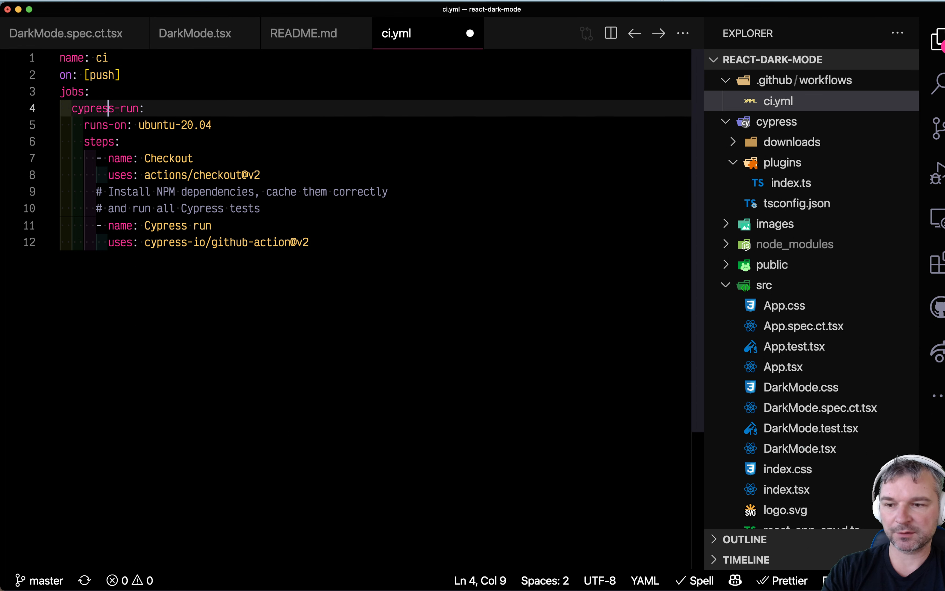
left_click(107, 175)
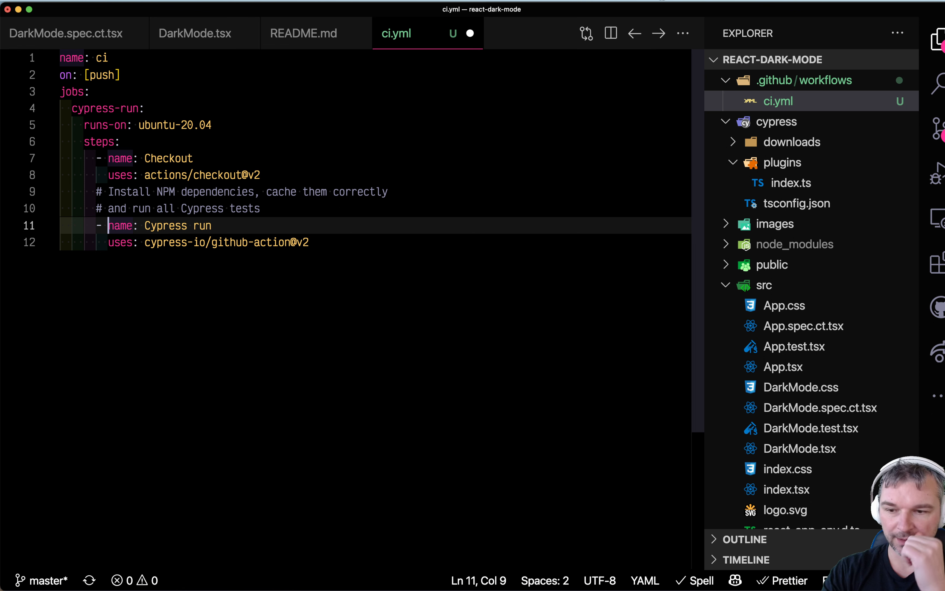
left_click(309, 242)
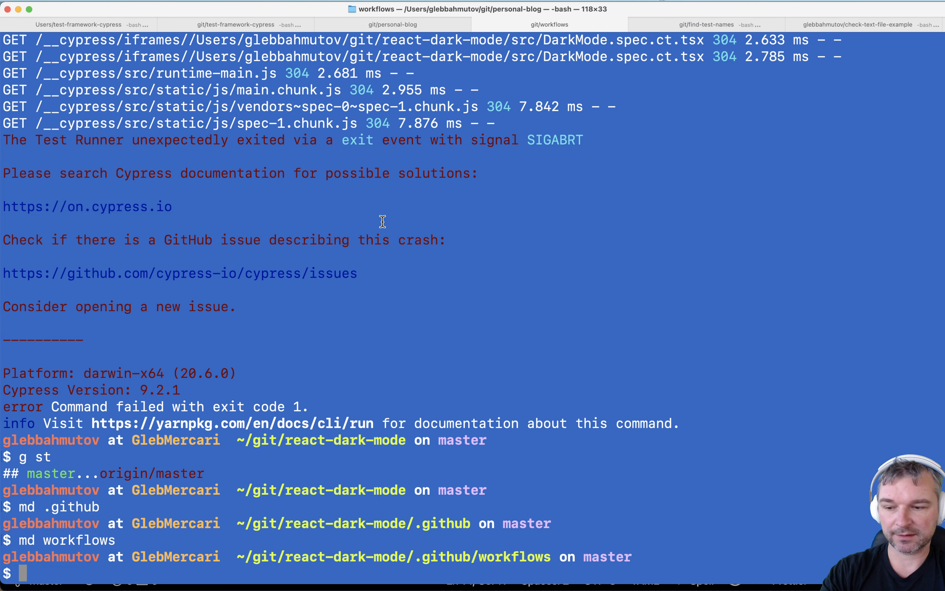
Run yarn cypress run-ct to execute the component tests headlessly.
type("yarn")
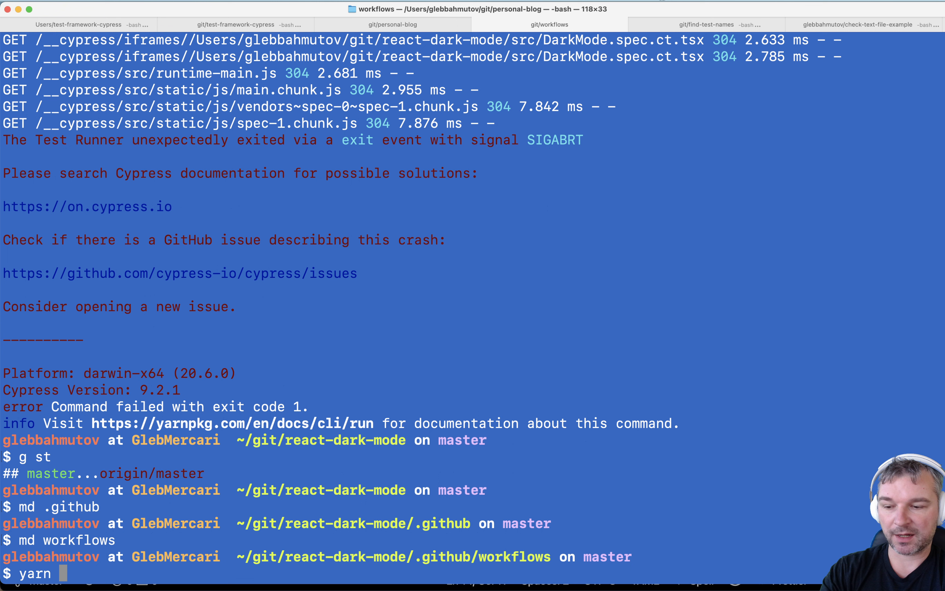
type("cypress open-c")
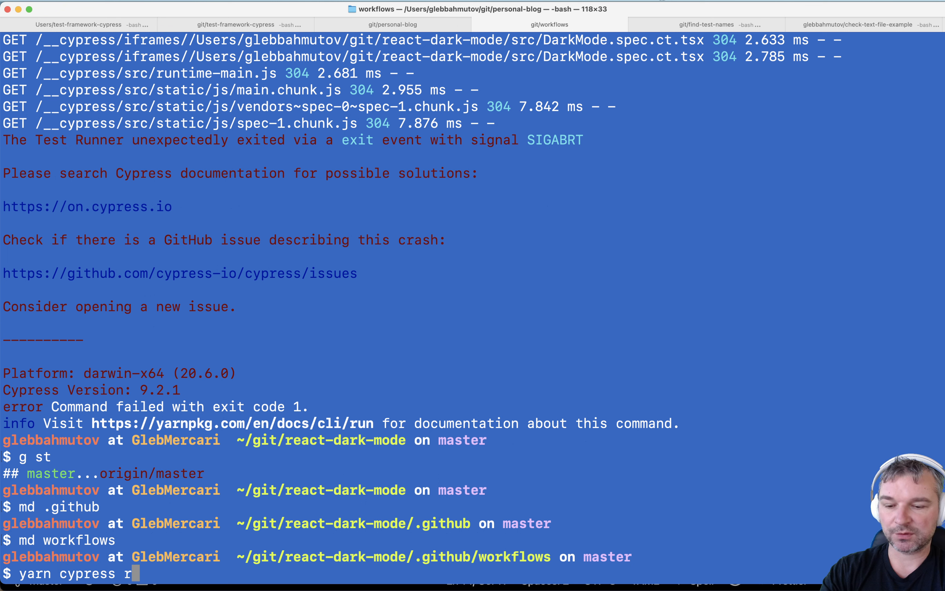
type("un-ct")
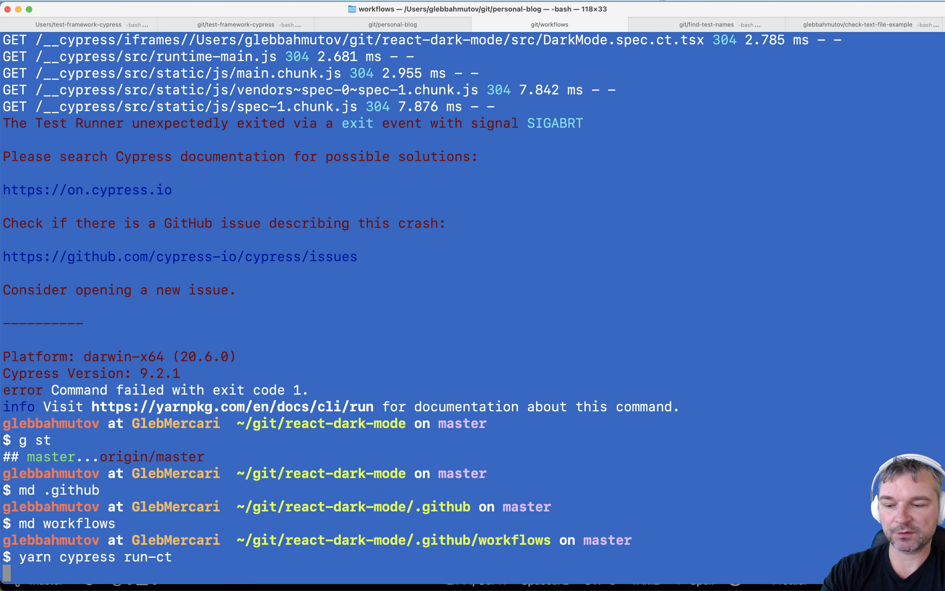
key("Return")
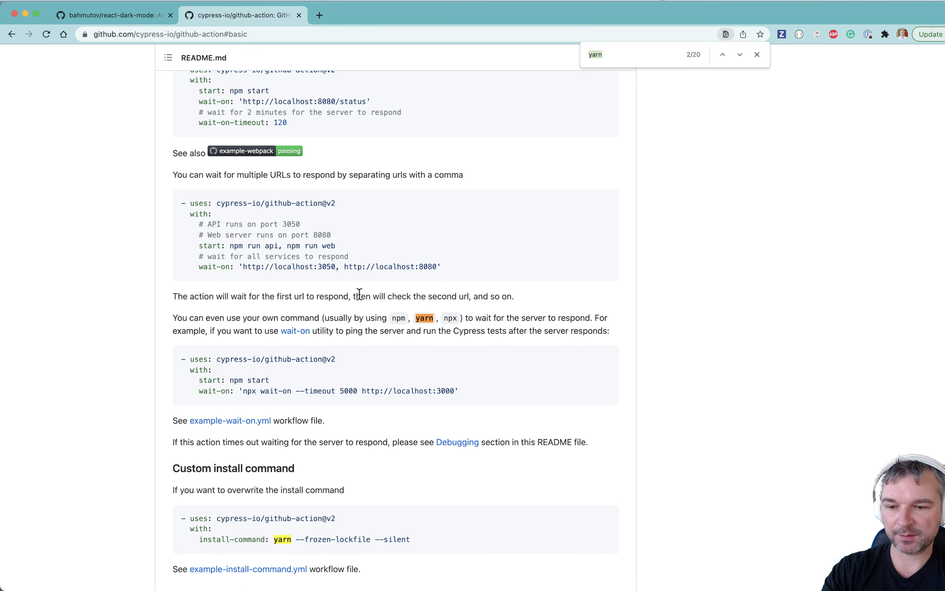
Step through the README's yarn matches to reach the Split install and tests example.
left_click(740, 55)
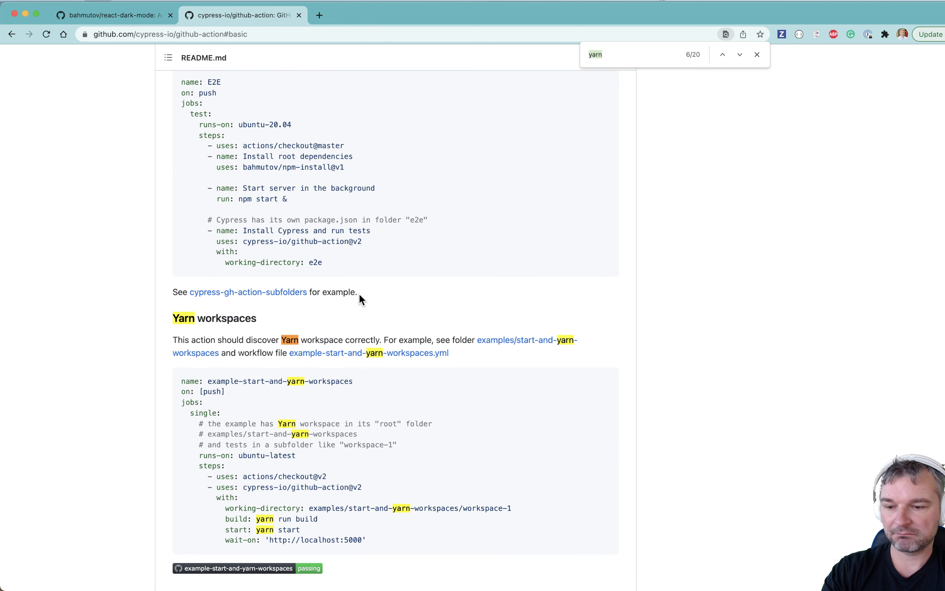
left_click(739, 55)
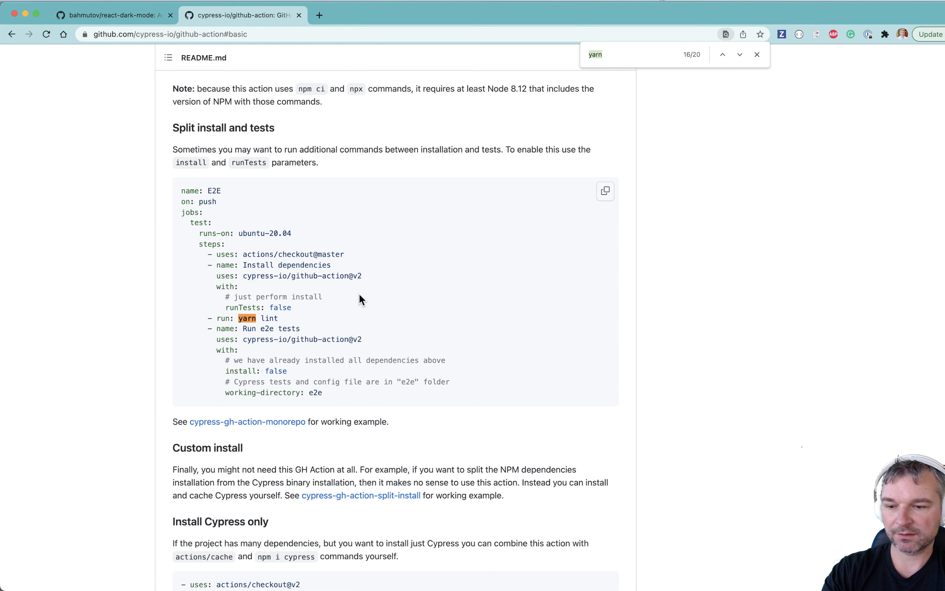
left_click(739, 54)
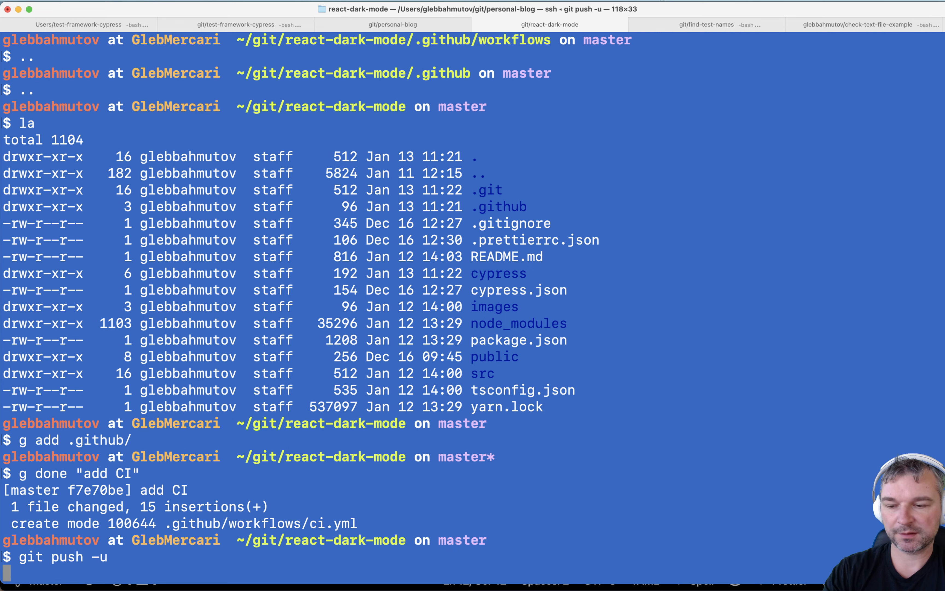
Push the "add CI" commit with .github/workflows/ci.yml to origin via git push -u.
key("Return")
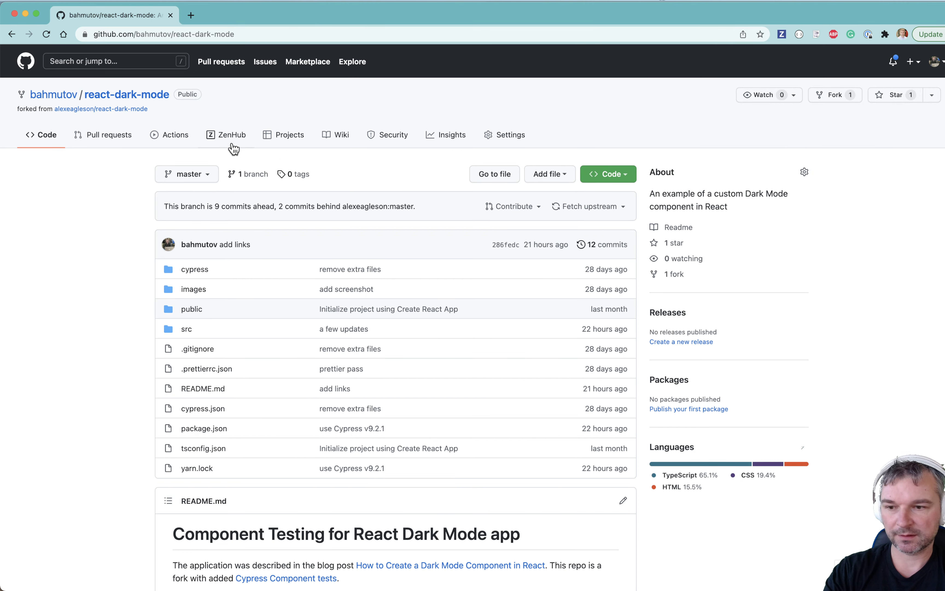
From Actions, enter the 'add CI' run and its cypress-run job's live log.
left_click(175, 135)
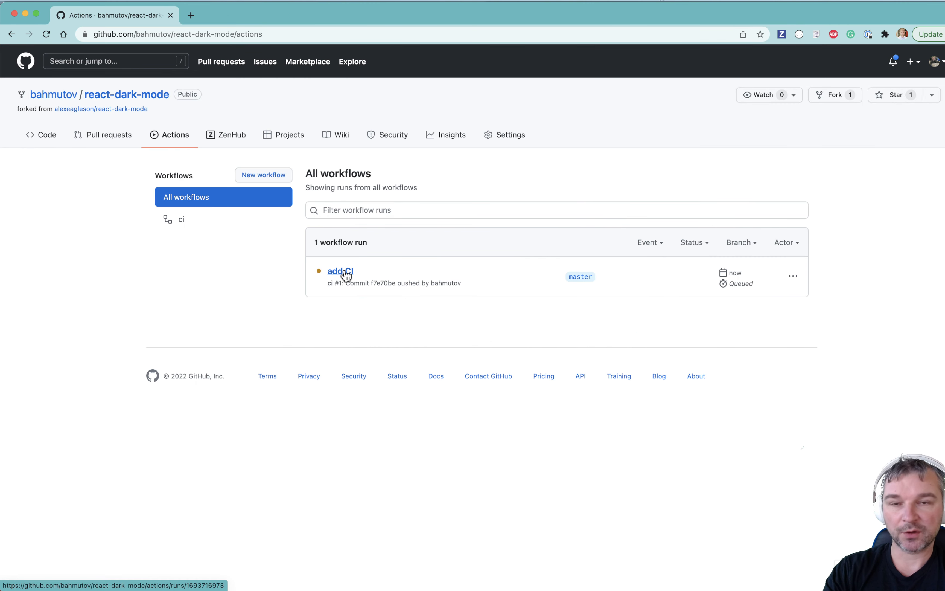
left_click(339, 271)
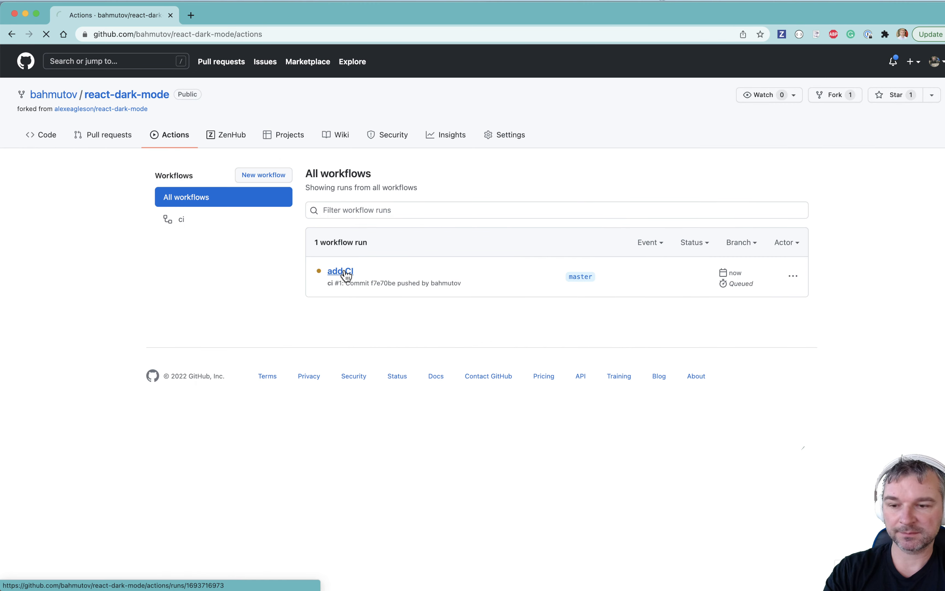
left_click(339, 270)
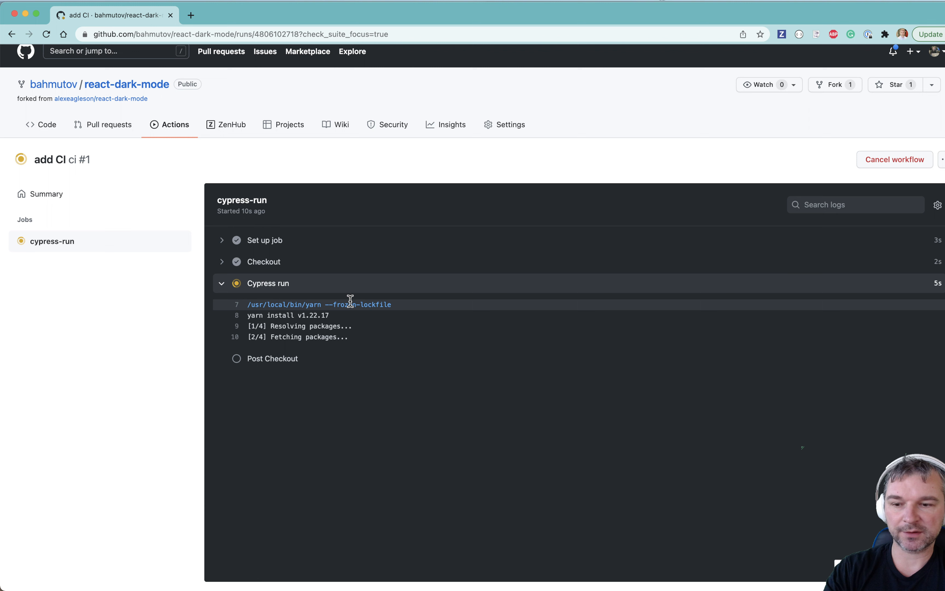
mouse_move(390, 318)
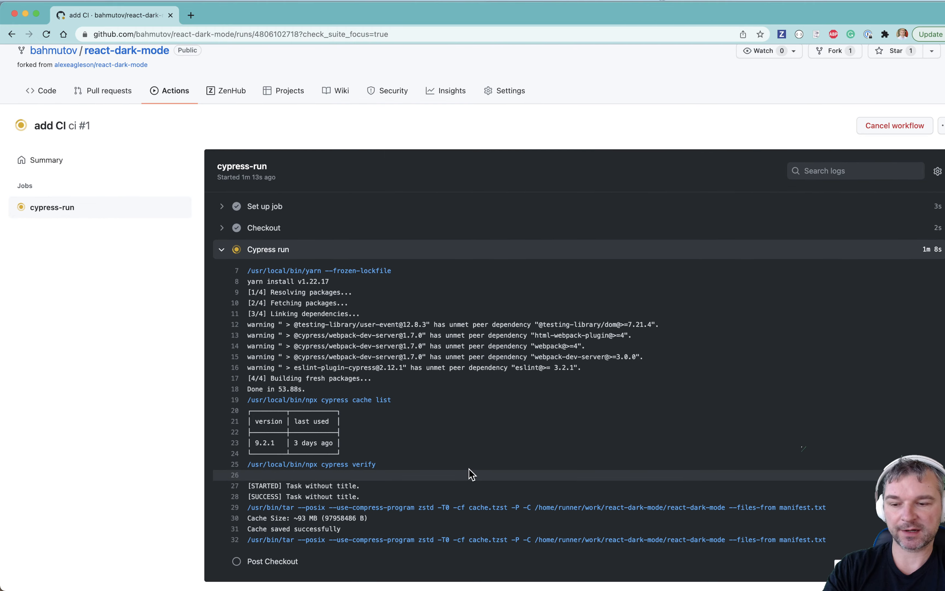
Follow the Cypress log down to the component run starting with two specs found.
scroll("down", 3)
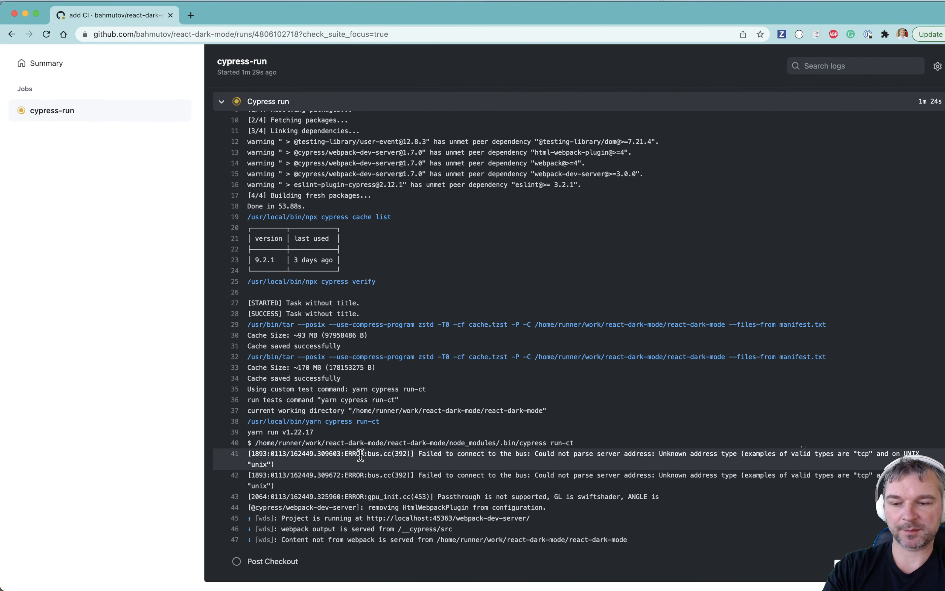
scroll("down", 3)
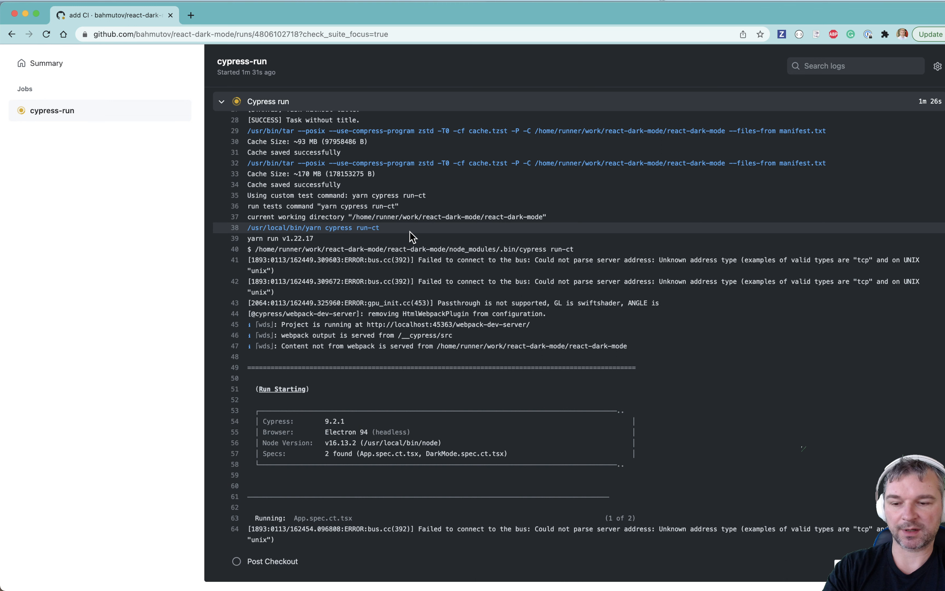
scroll("down", 3)
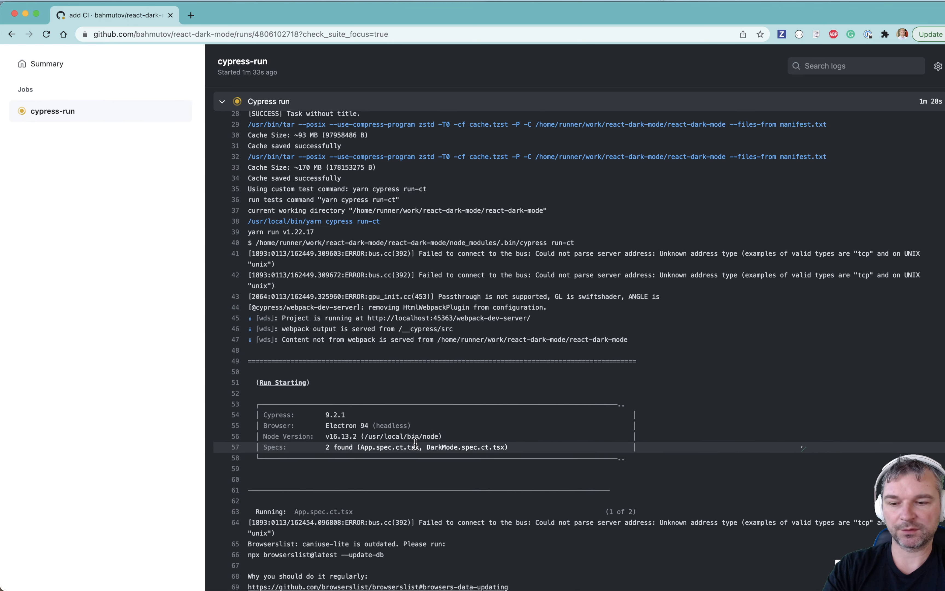
scroll("down", 3)
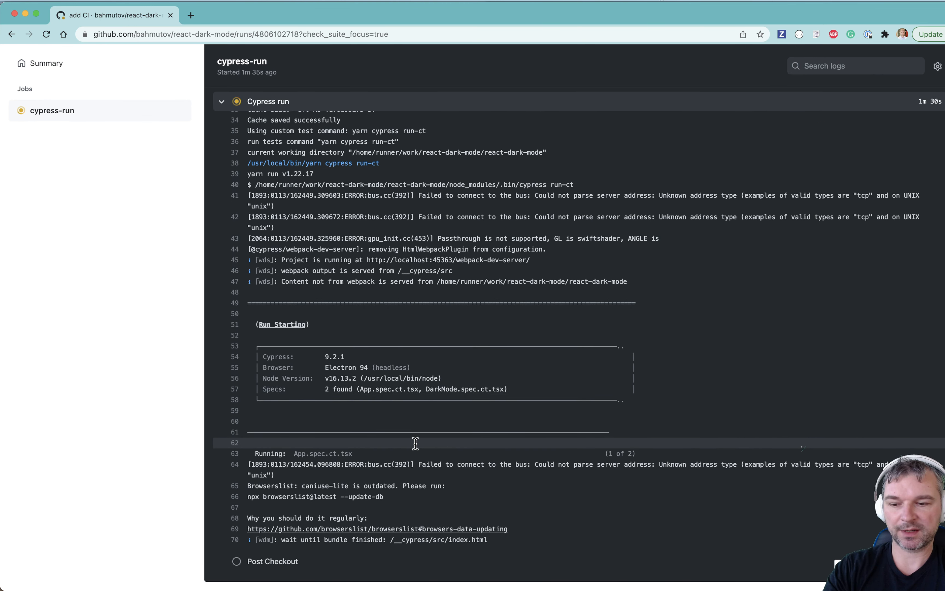
scroll("down", 3)
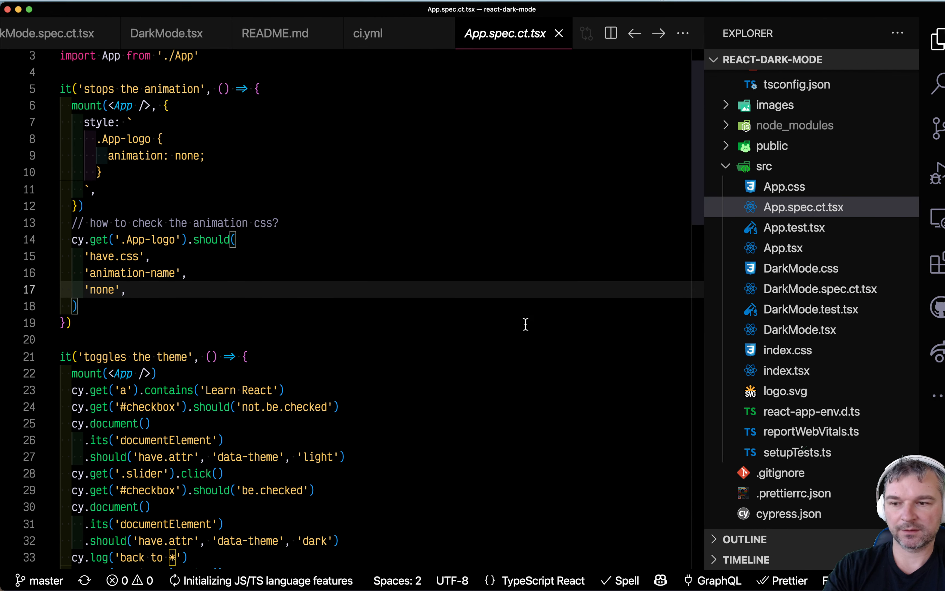
scroll("down", 3)
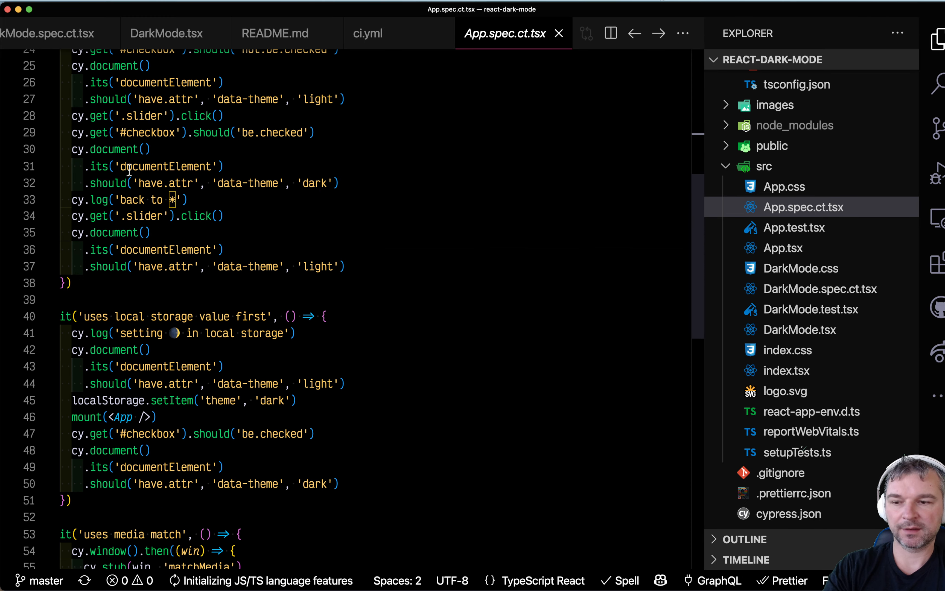
scroll("down", 3)
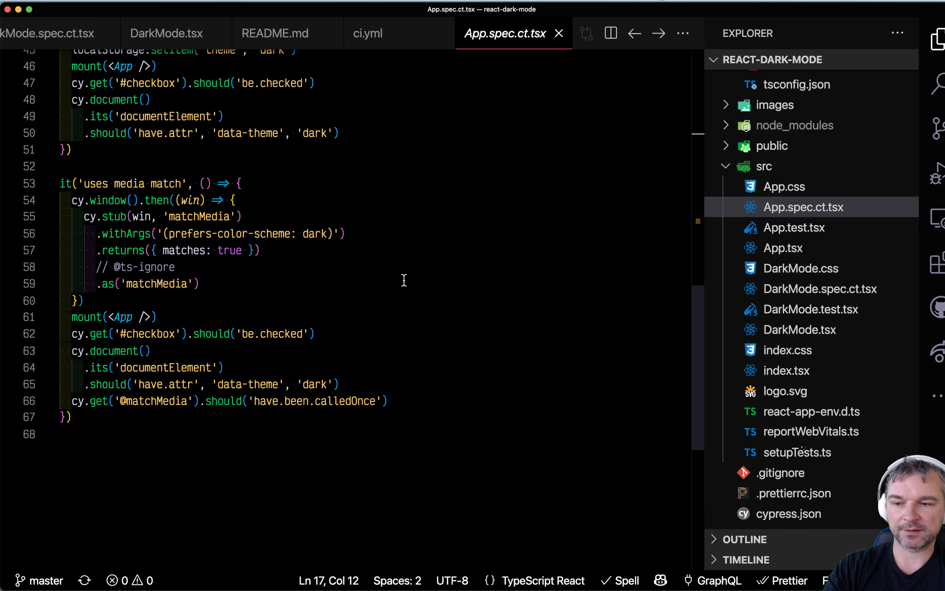
scroll("up", 3)
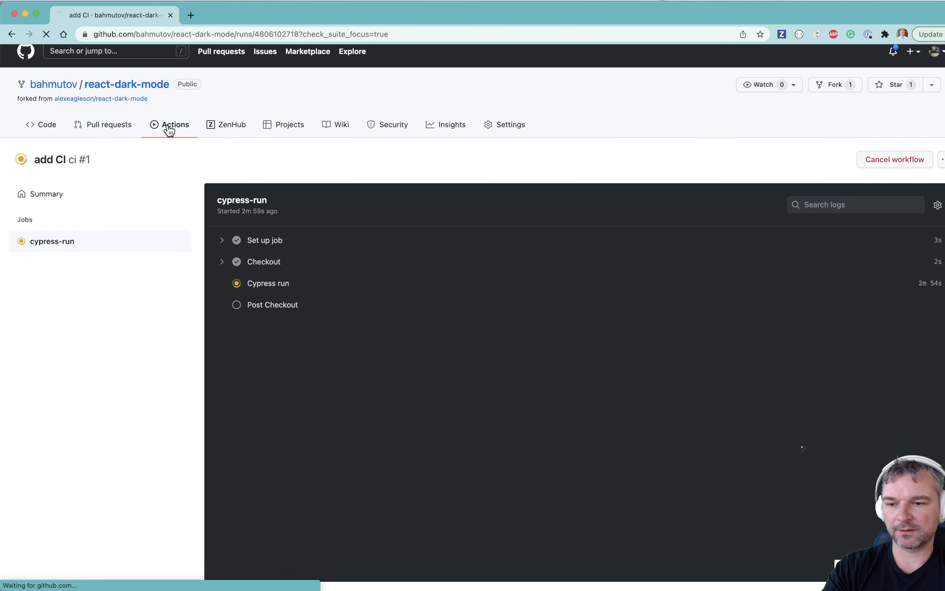
Generate a status badge for the CI workflow from the 'add CI' run and copy its Markdown.
left_click(176, 125)
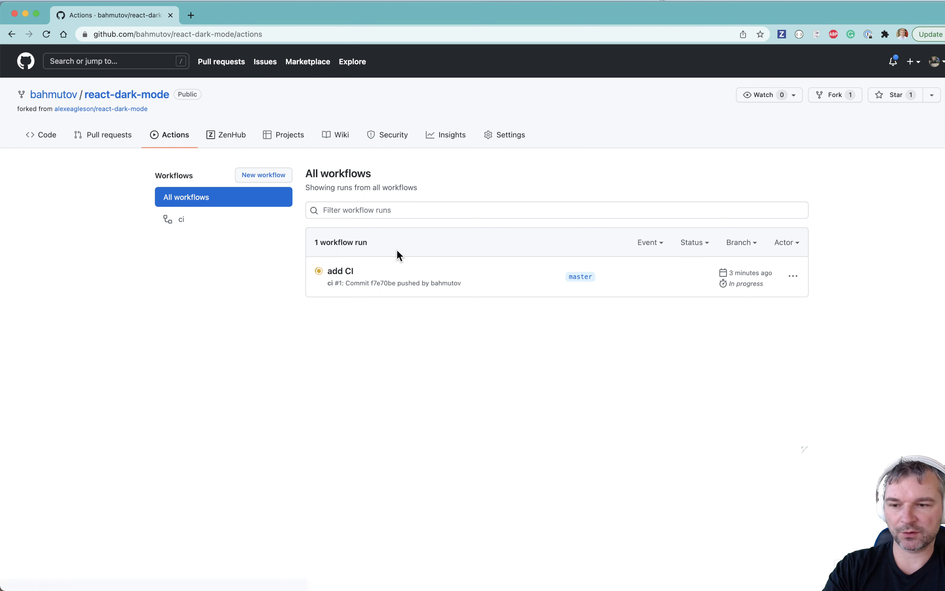
left_click(340, 271)
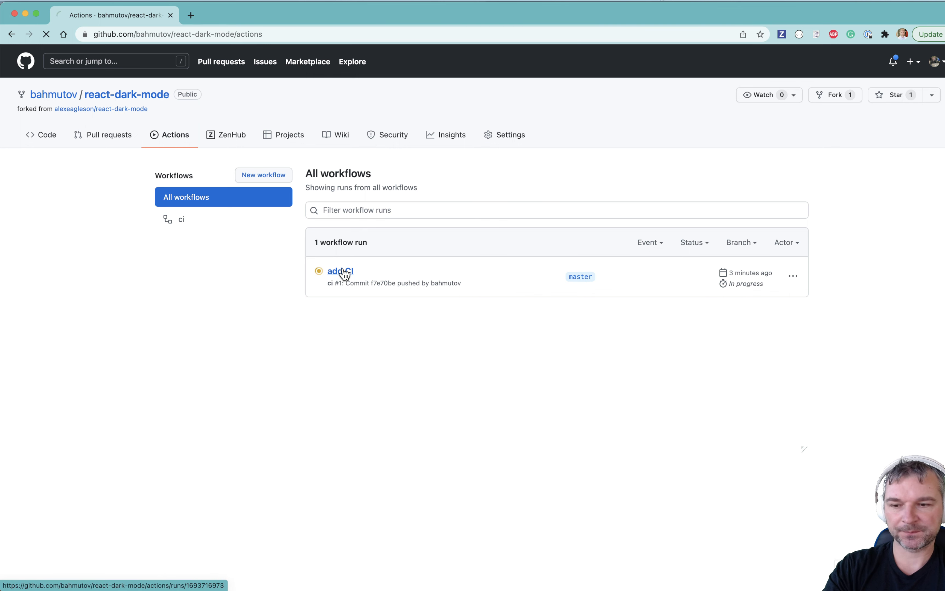
left_click(339, 271)
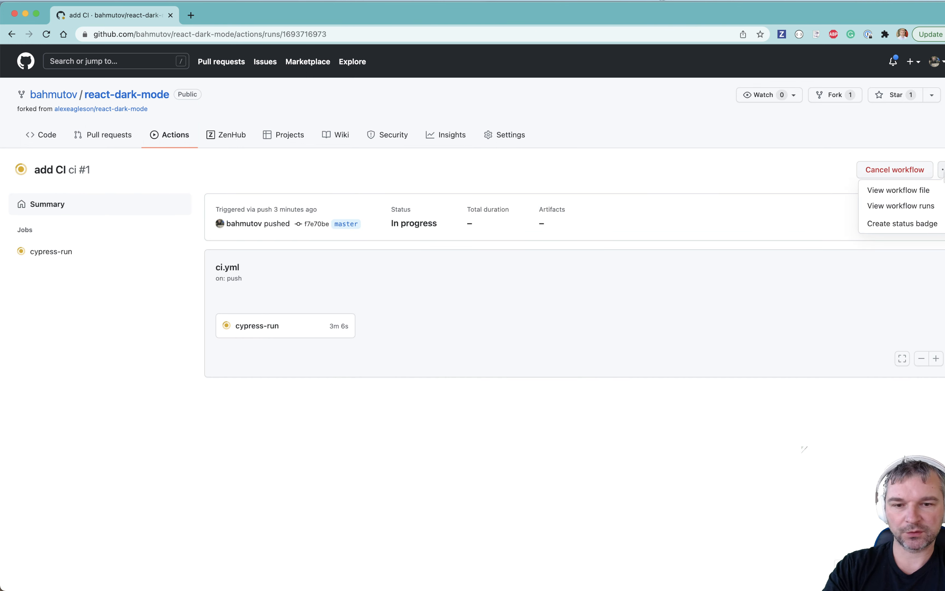
left_click(902, 223)
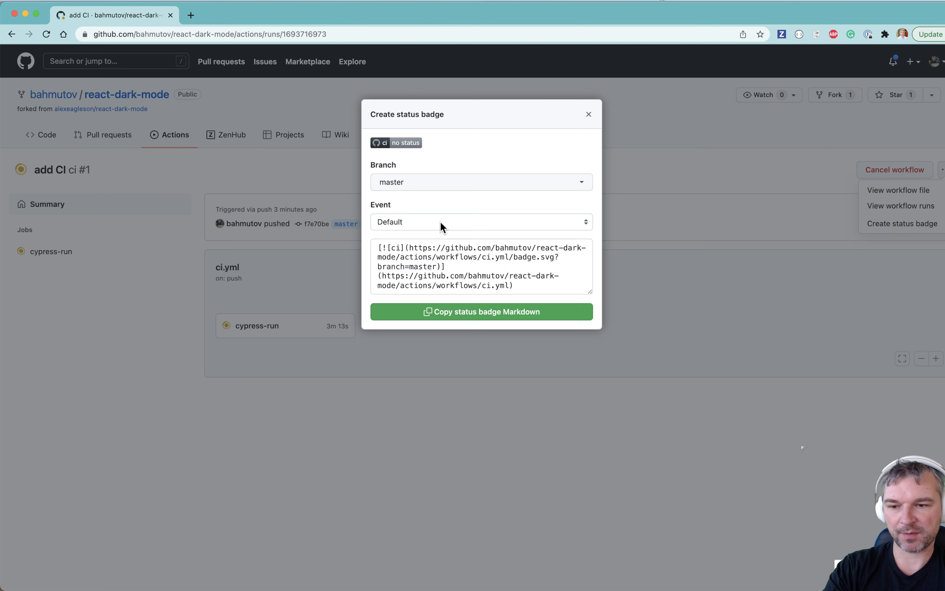
left_click(480, 312)
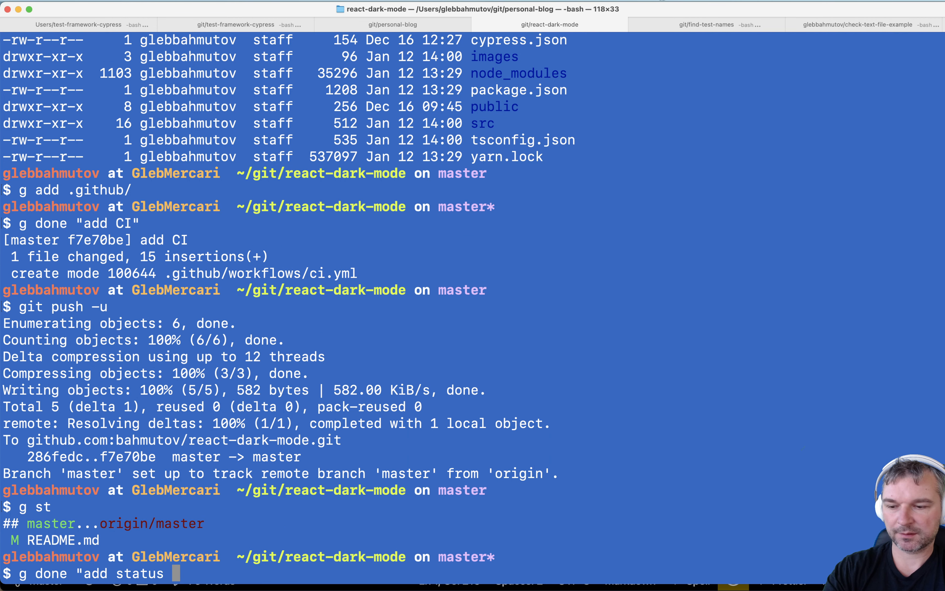
Commit the README badge as "add status badge [skip ci]" and bring up ci.yml in VS Code.
type("badge [skip ci")
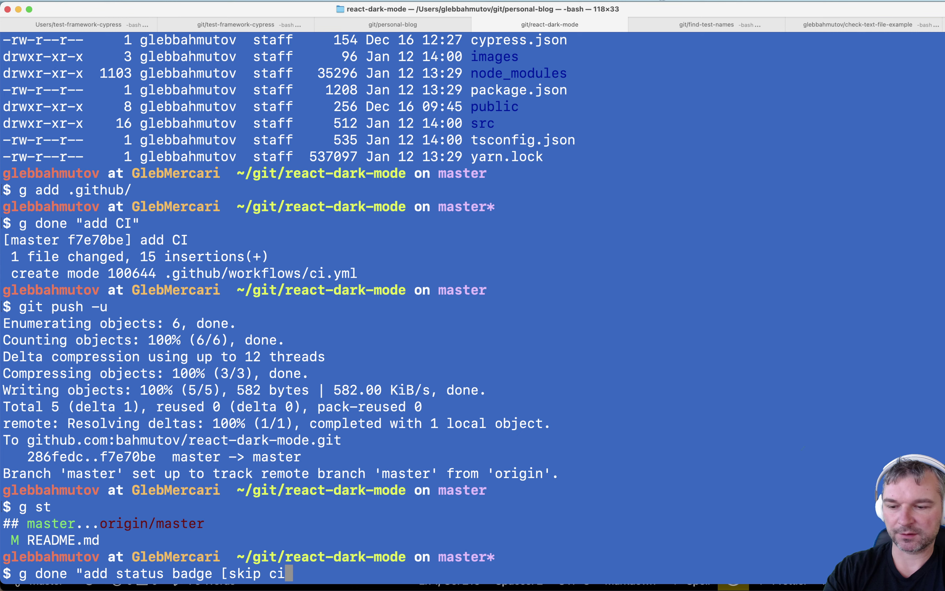
key("Return")
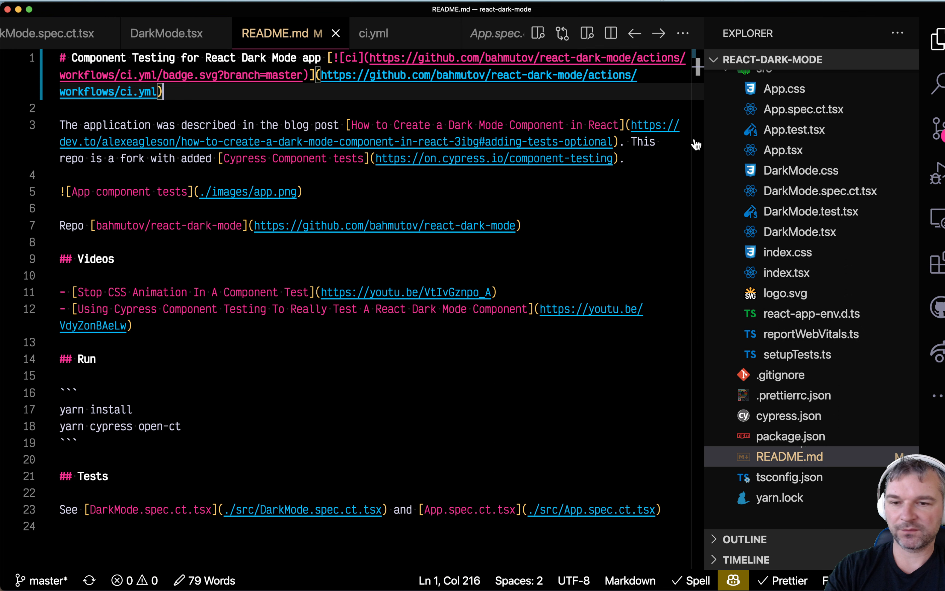
left_click(368, 34)
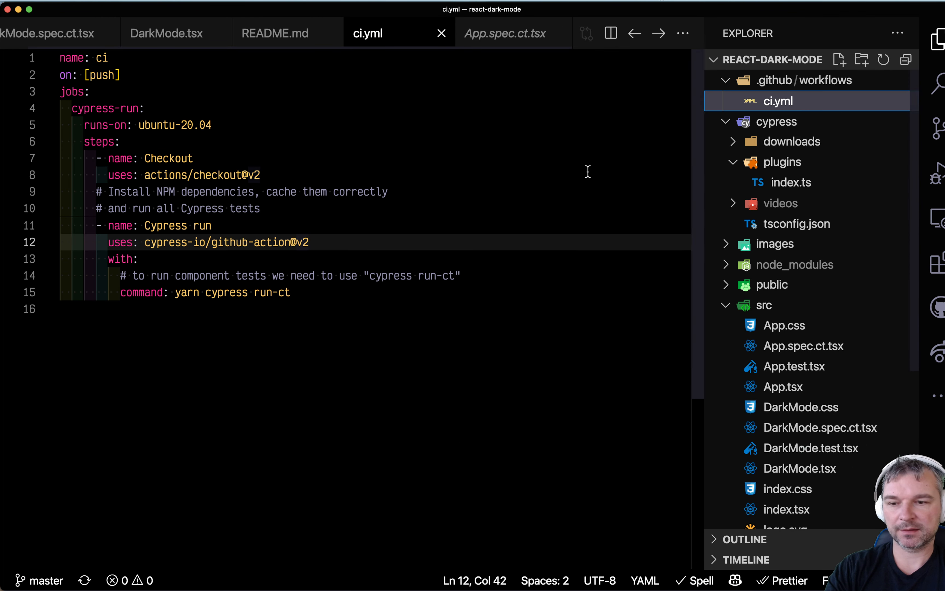